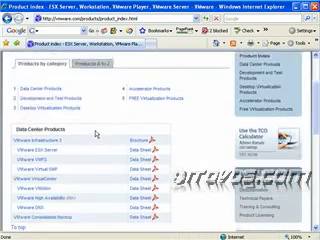
scroll(down, 3)
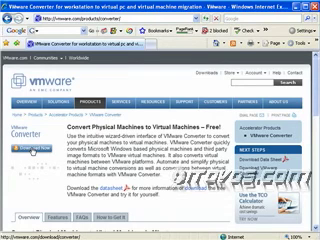
scroll(down, 3)
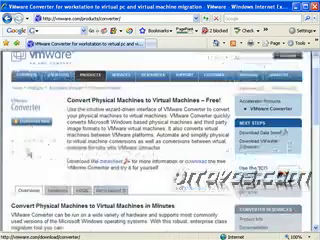
scroll(down, 3)
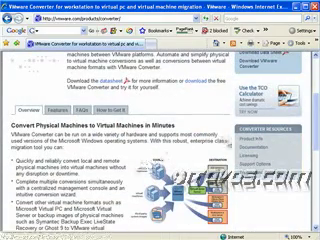